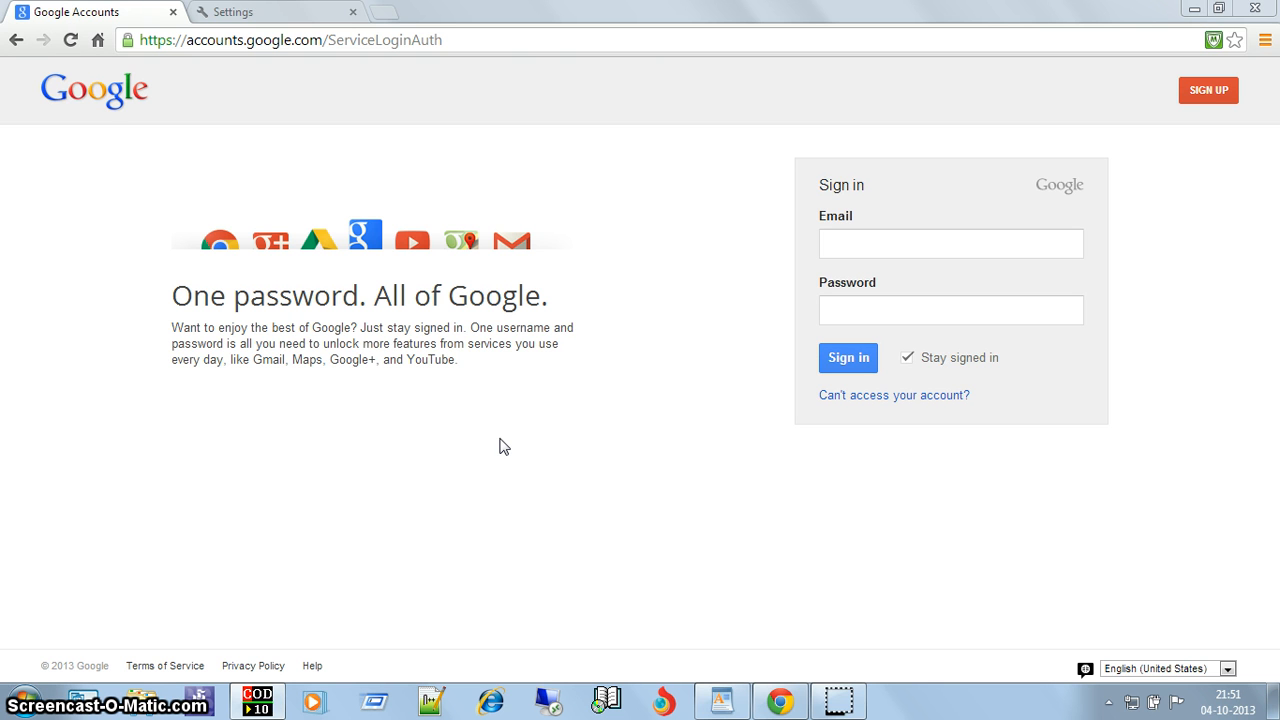
Fill the Google Accounts sign-in form with the saved username suggestion and a password.
click(509, 437)
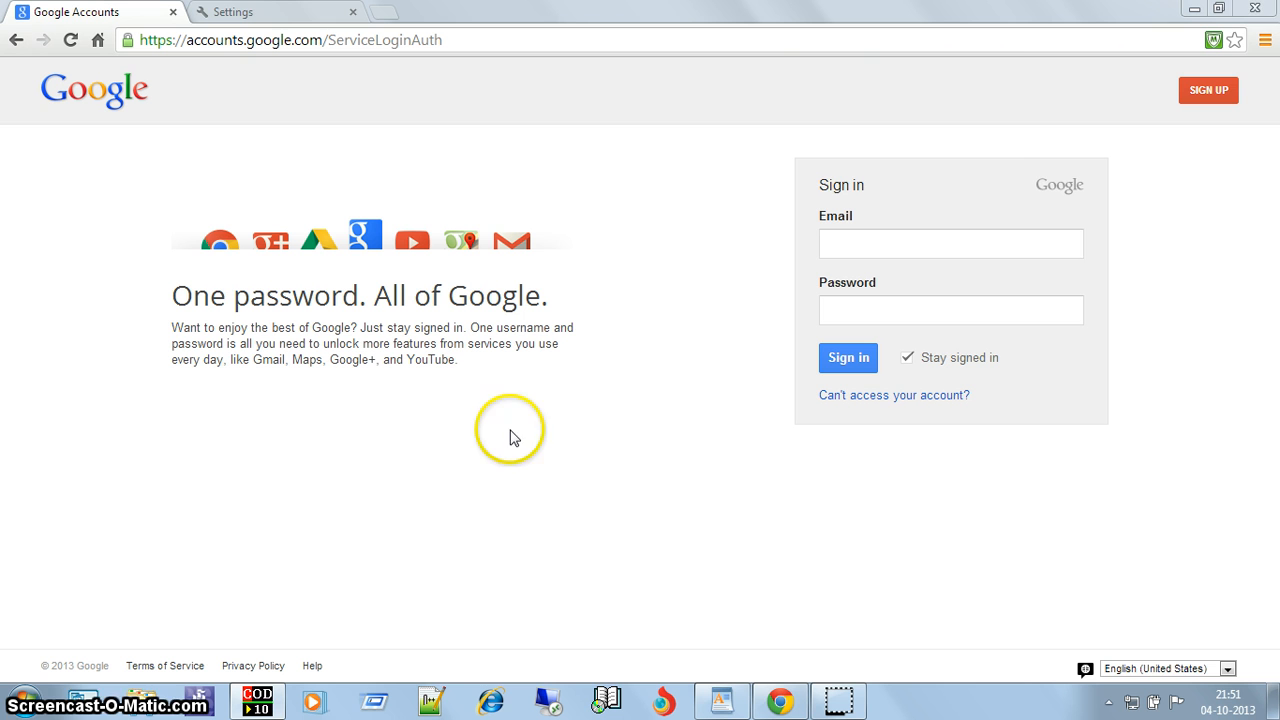
mouse_move(533, 440)
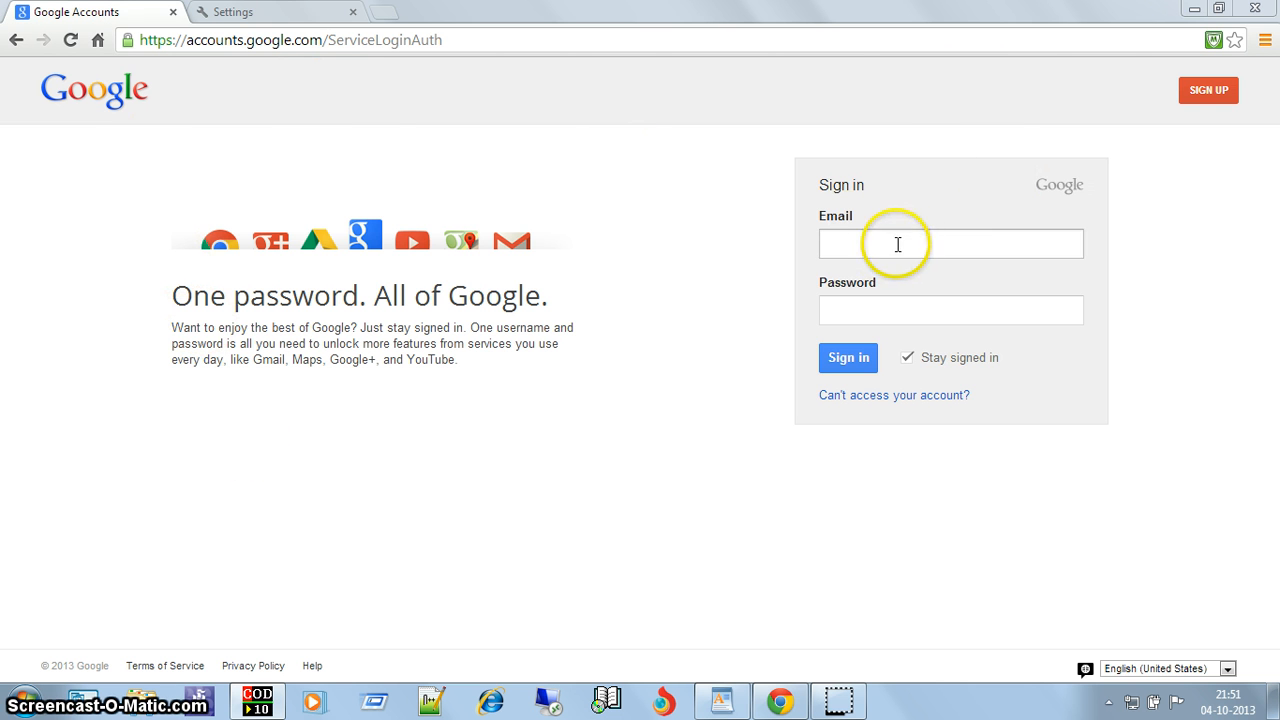
click(950, 243)
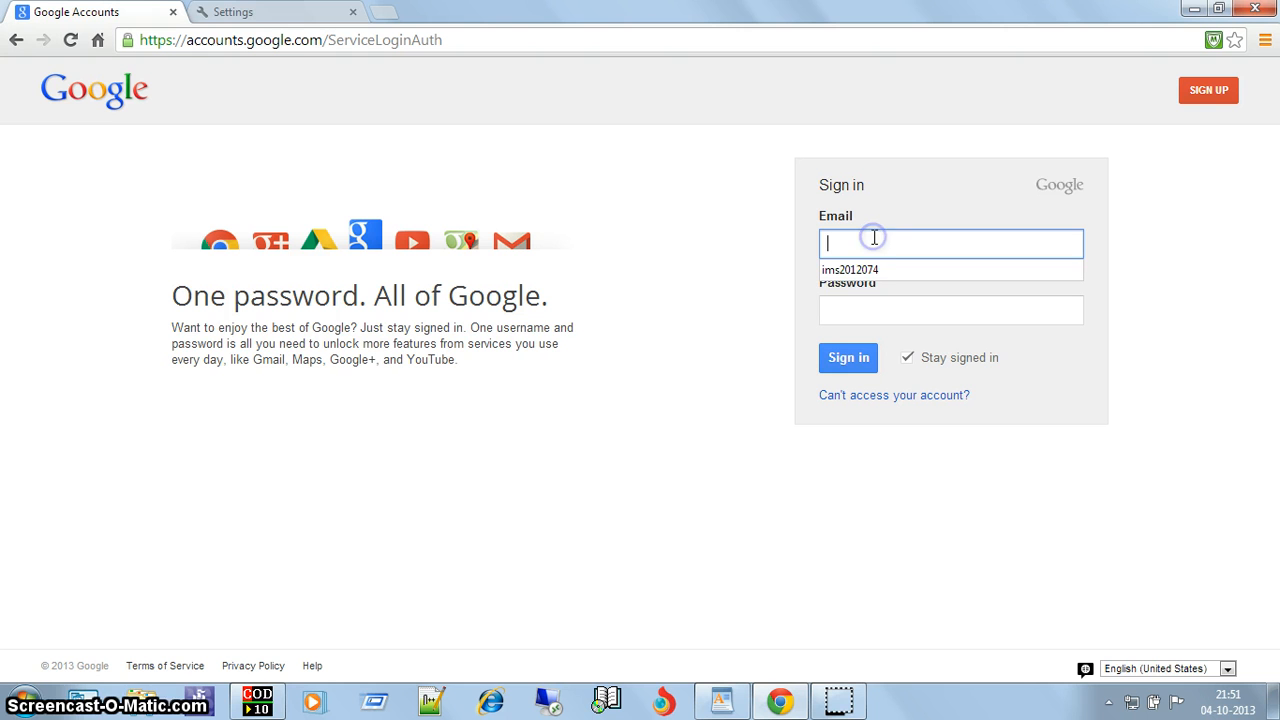
click(850, 269)
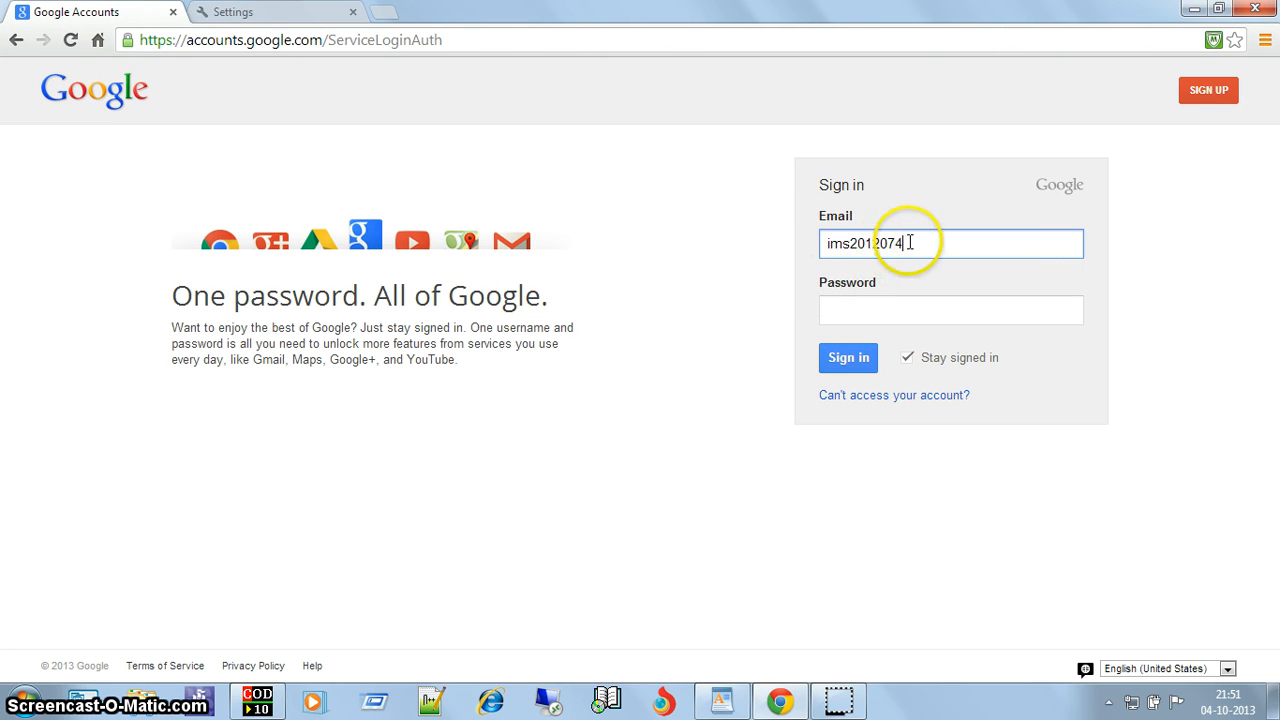
click(950, 310)
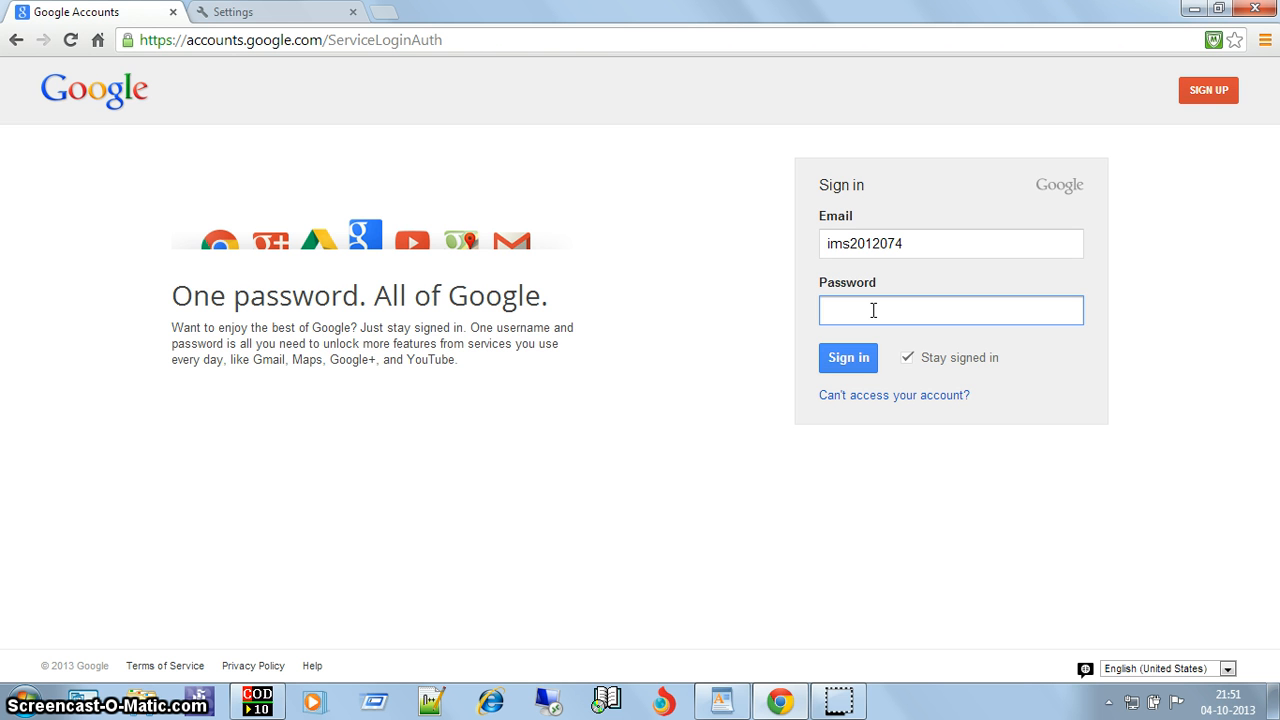
text(••)
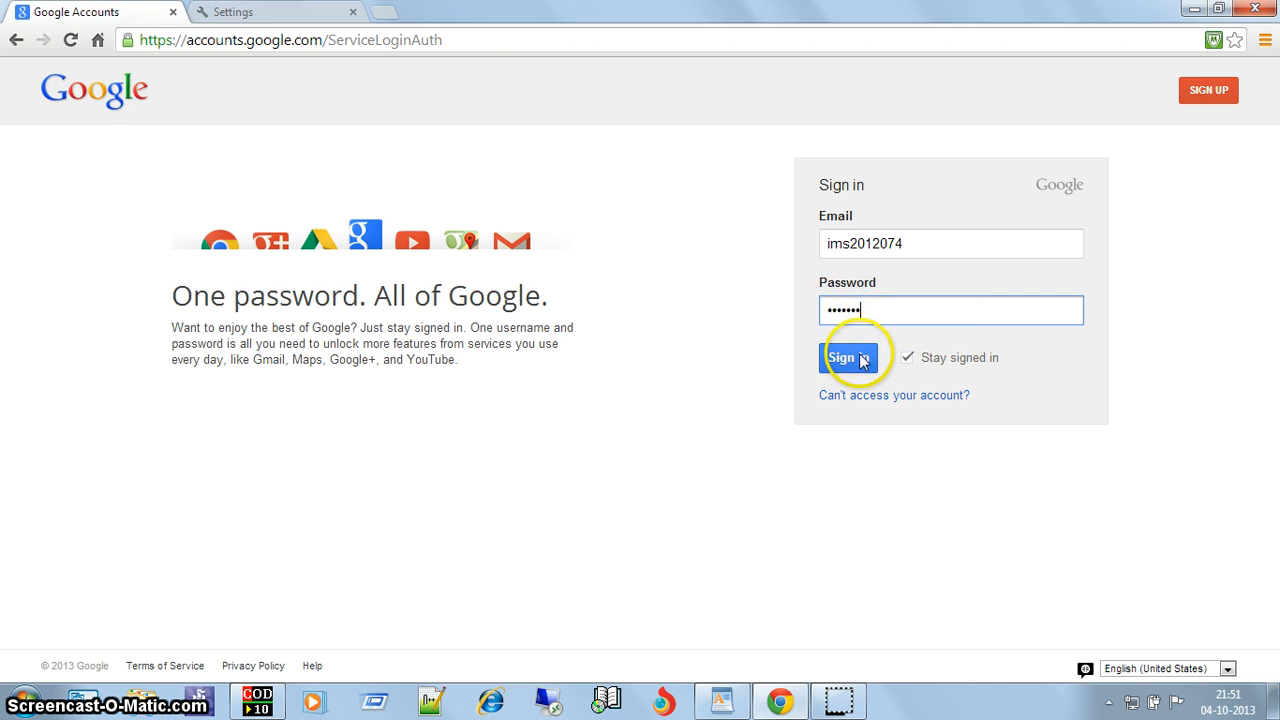
Submit the sign-in and choose Save password in Chrome's infobar.
click(847, 358)
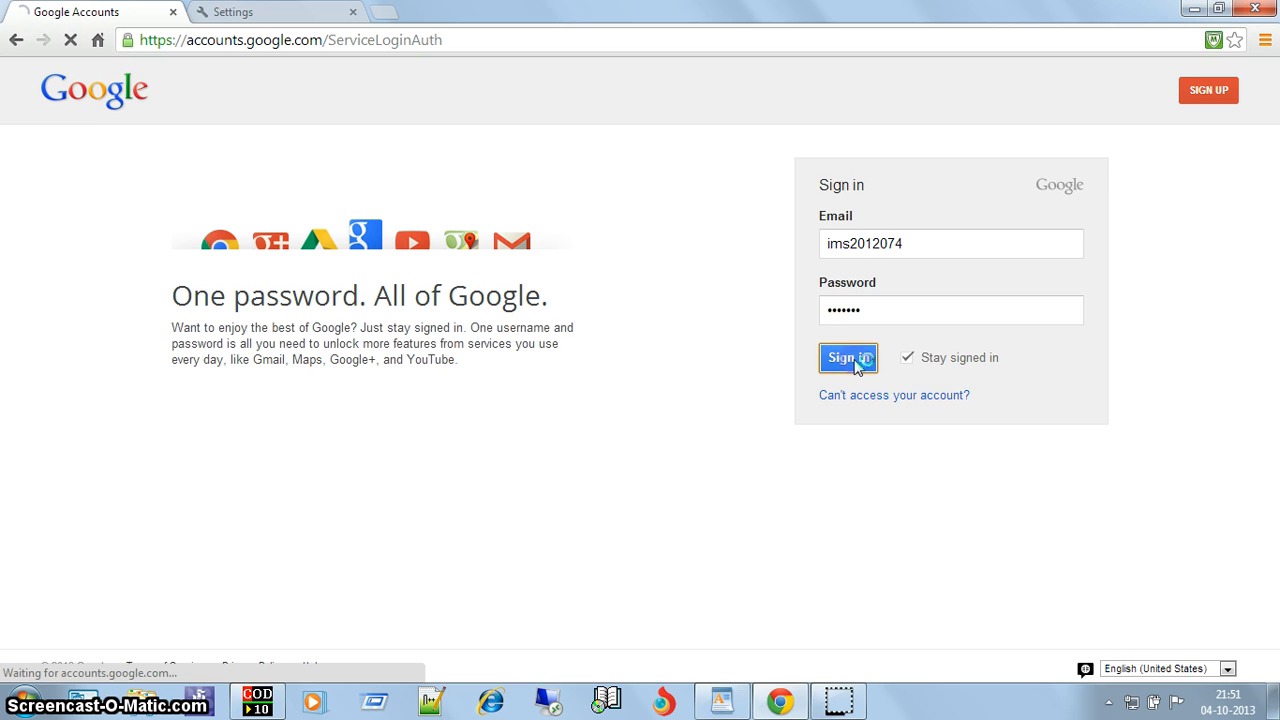
click(847, 358)
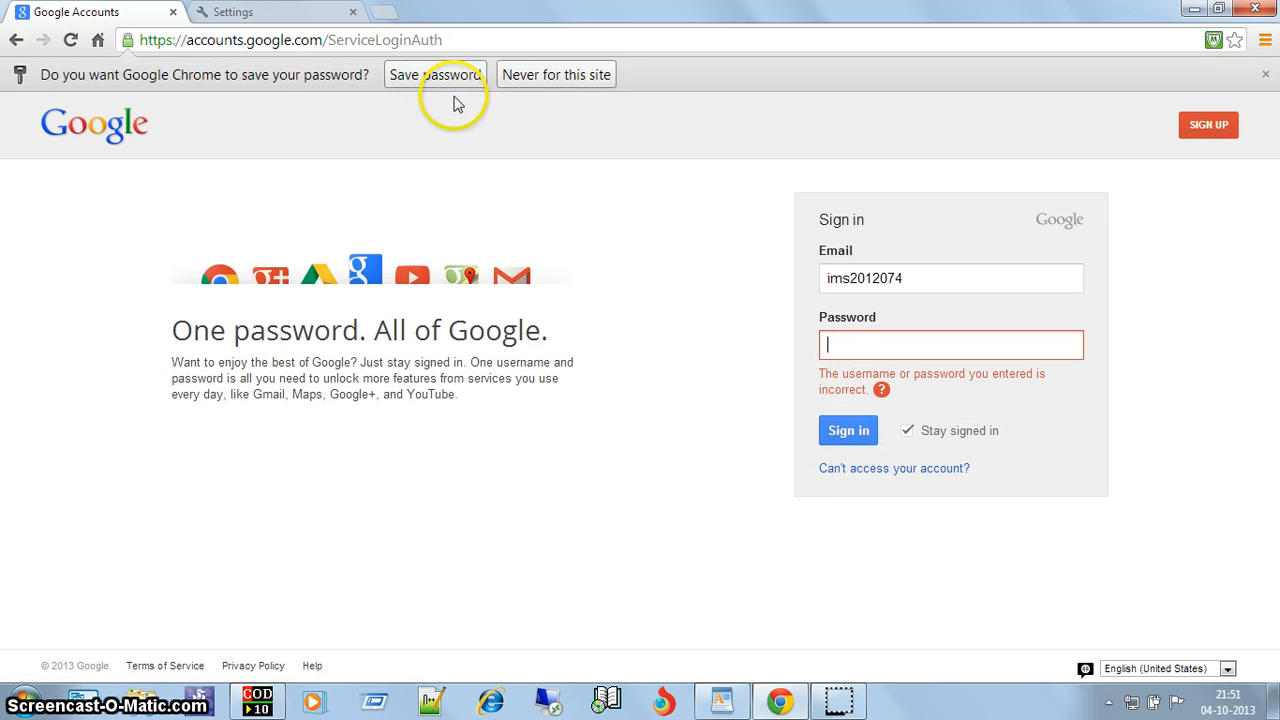
mouse_move(446, 106)
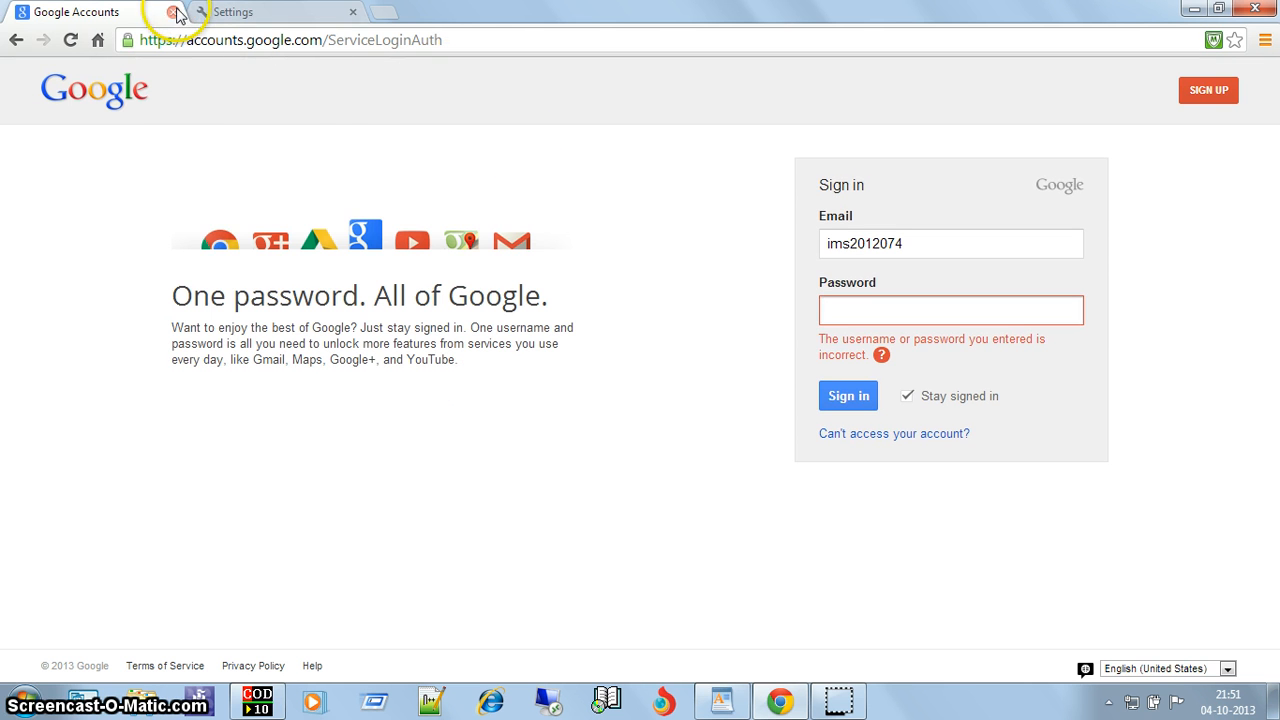
Close the Google Accounts tab and go to gmail.com in a new tab.
click(174, 12)
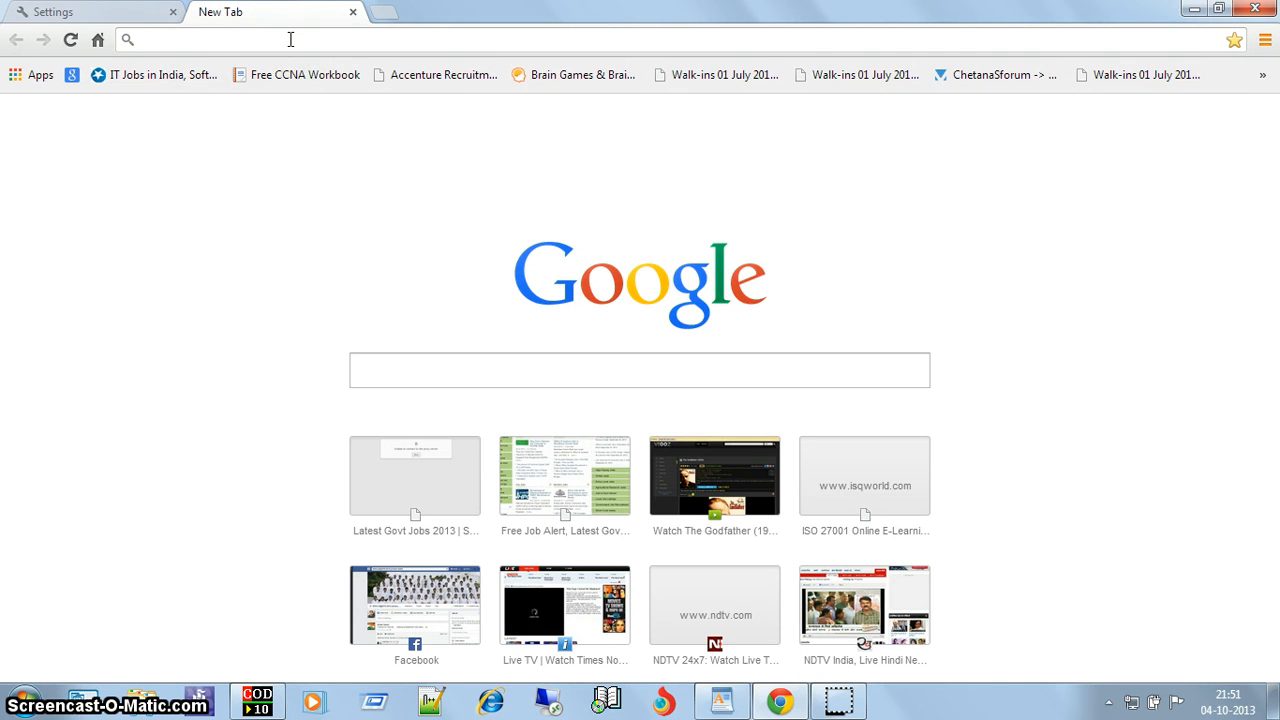
text(gmail.c)
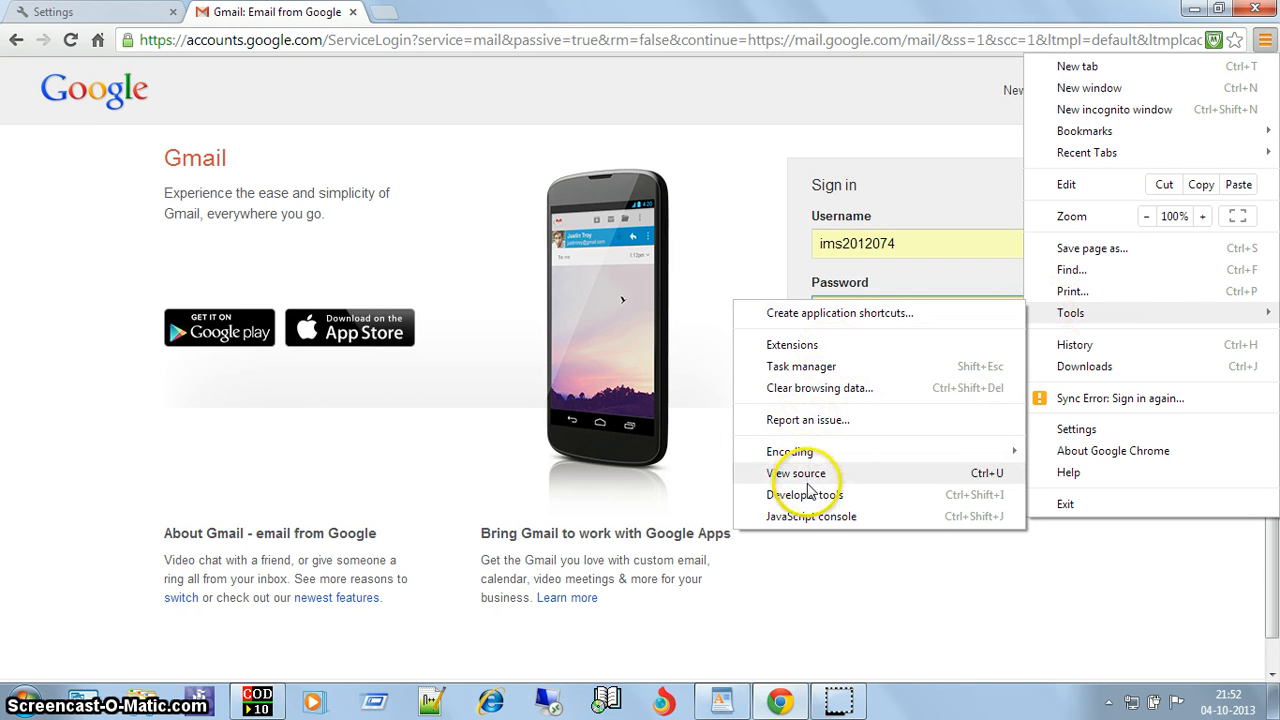
Open Chrome's Developer tools with the Elements panel on the Gmail sign-in page.
click(805, 494)
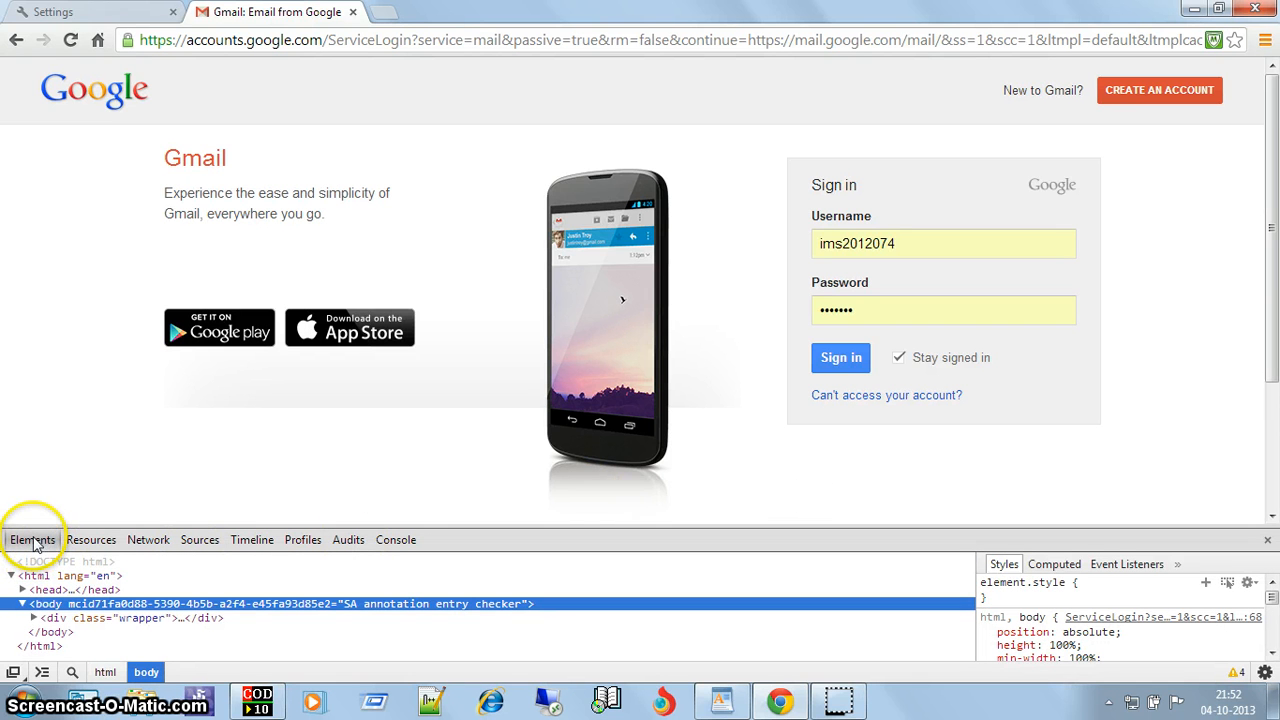
mouse_move(72, 672)
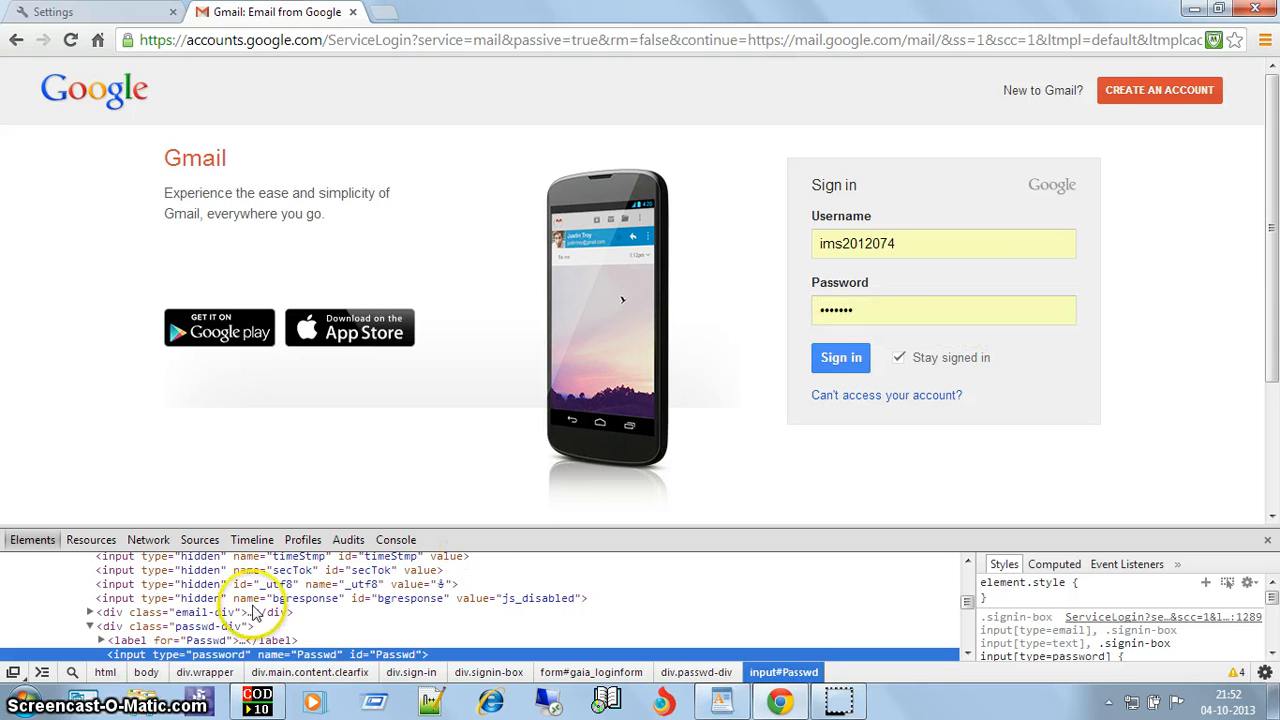
mouse_move(620, 520)
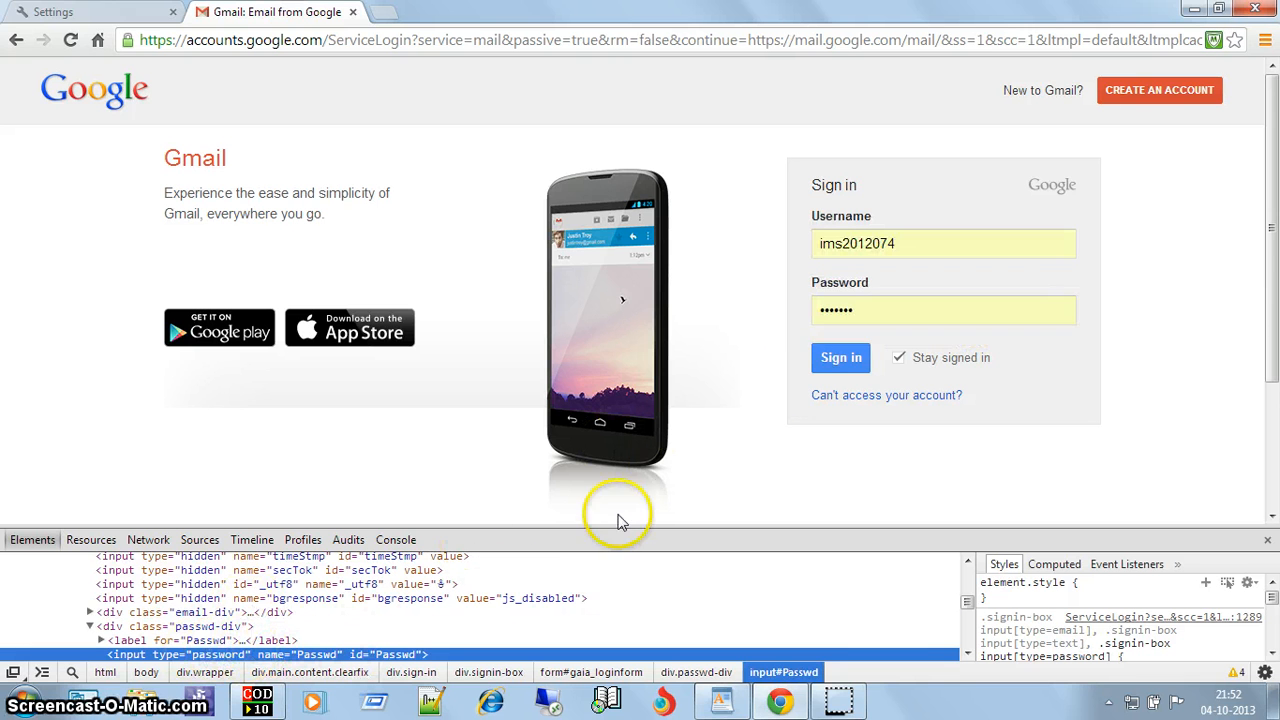
mouse_move(560, 455)
text(text)
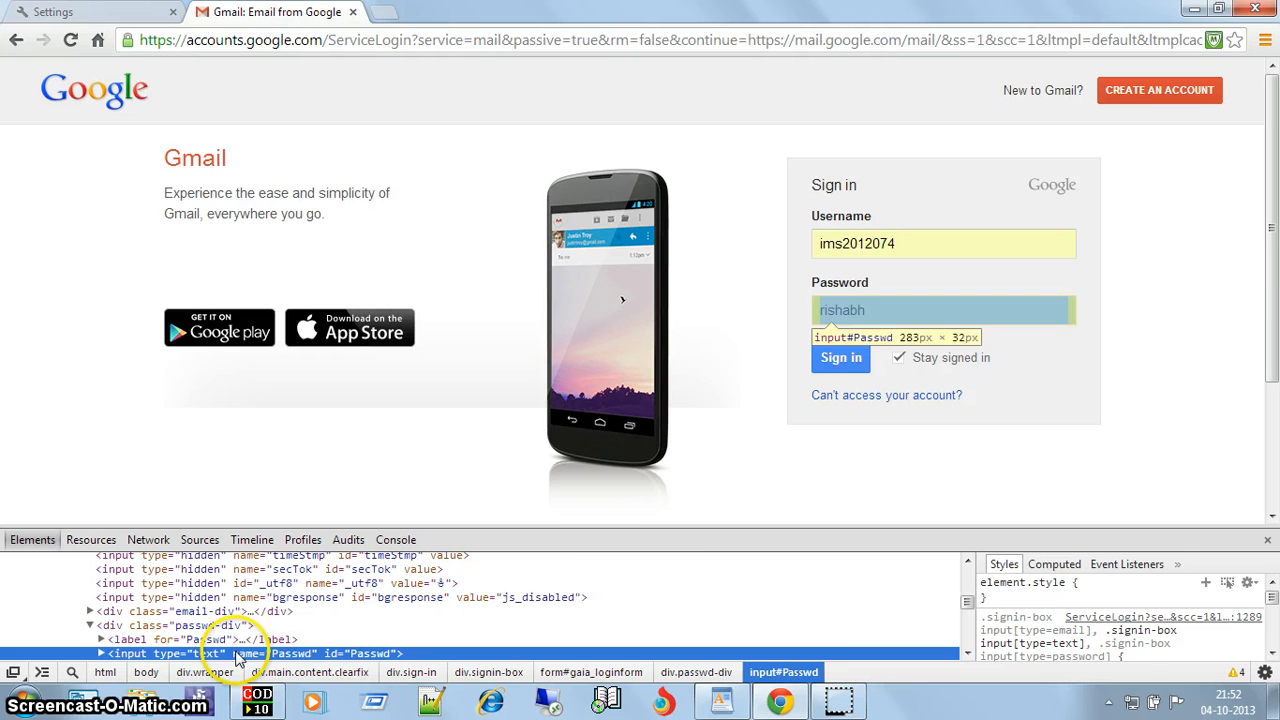
Change the Passwd input's type from password to text to reveal the saved password.
click(877, 310)
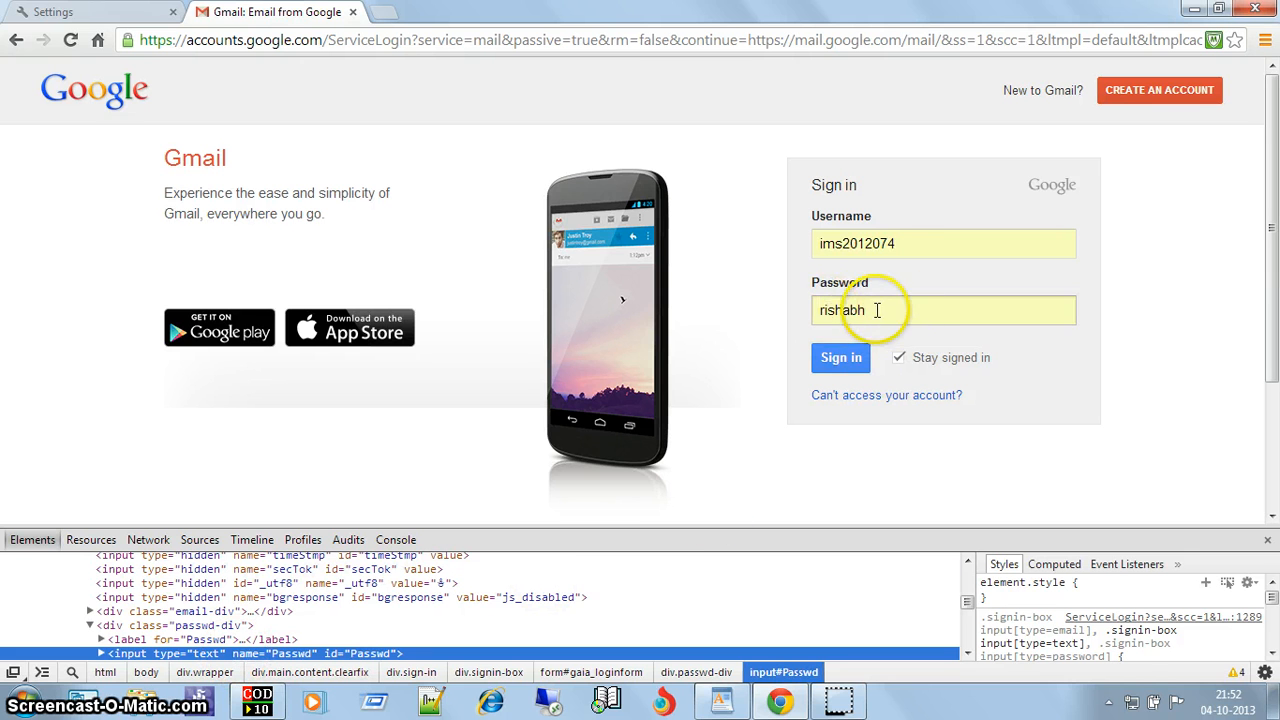